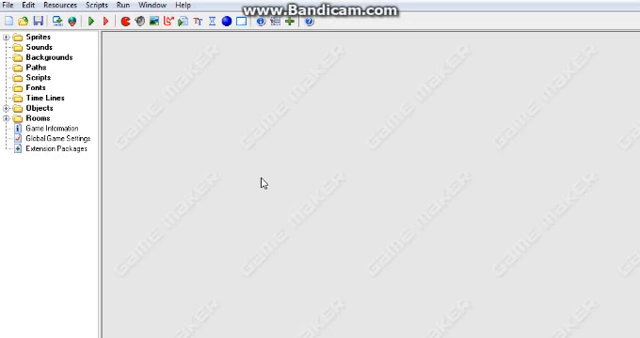
mouse_move(271, 170)
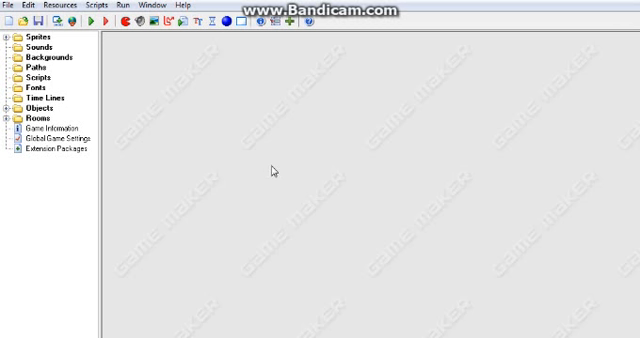
mouse_move(261, 175)
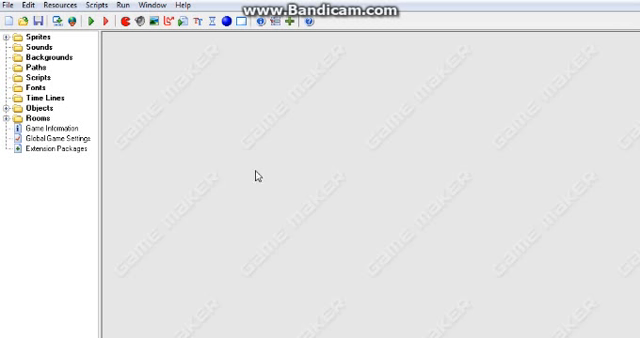
mouse_move(237, 178)
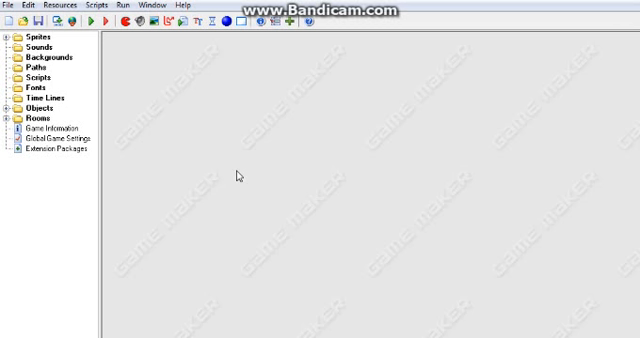
mouse_move(364, 185)
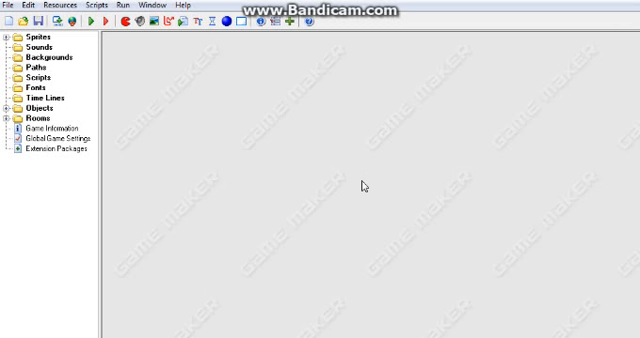
mouse_move(358, 179)
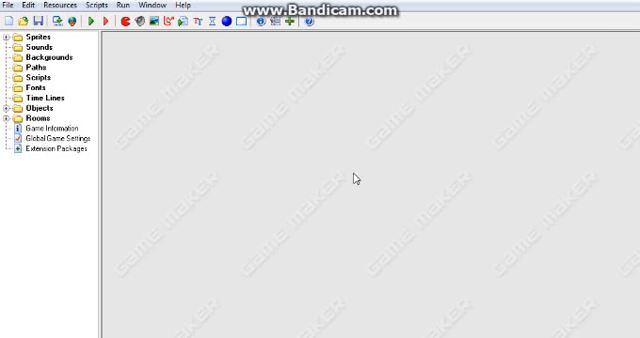
mouse_move(362, 196)
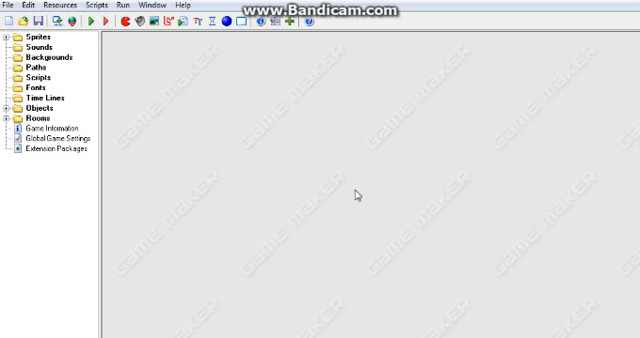
mouse_move(207, 57)
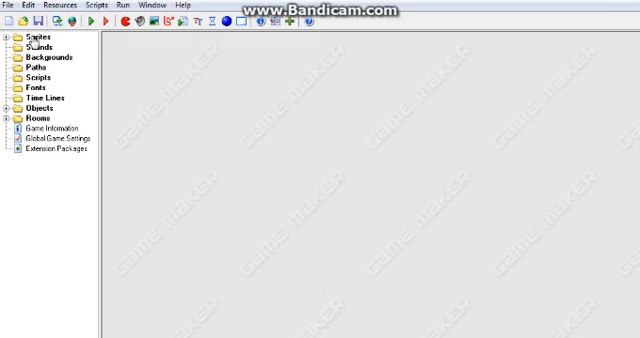
Step: Create a new sprite in the Sprites group and name it spr_enemy
left_click(40, 38)
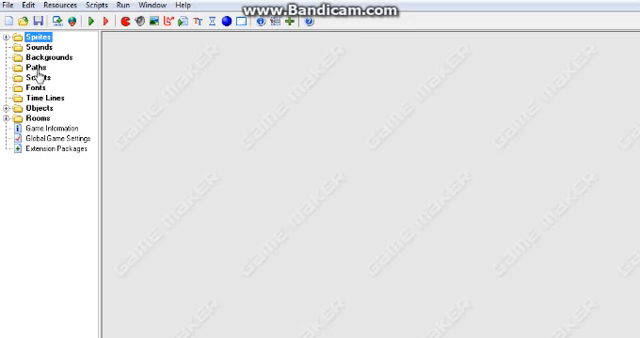
left_click(34, 117)
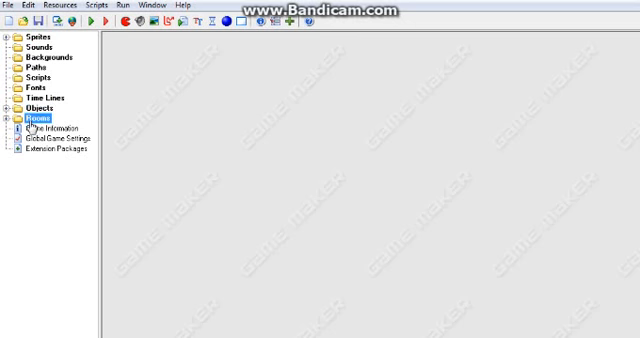
left_click(48, 37)
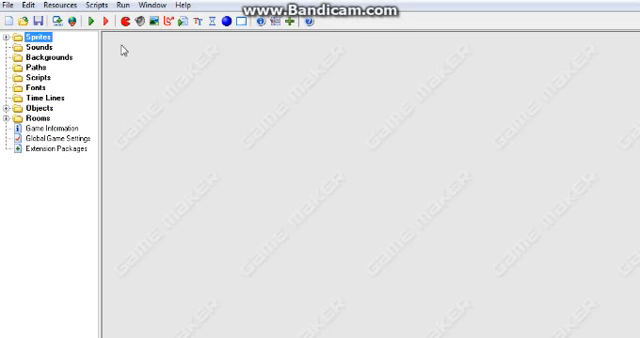
left_click(10, 38)
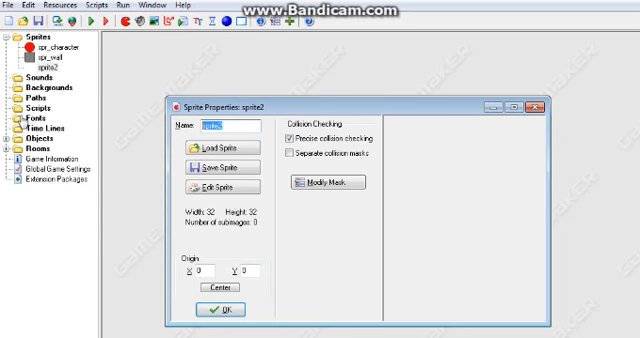
type("spr_enemy")
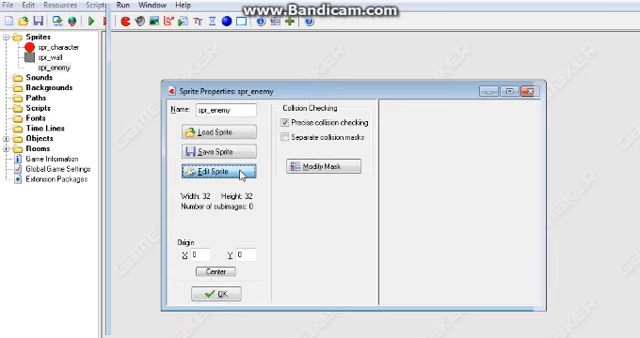
Step: Open the image editor for spr_enemy and accept a 32×32 image size
left_click(210, 171)
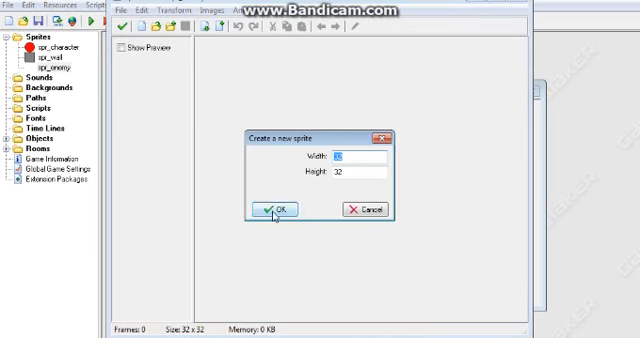
left_click(267, 208)
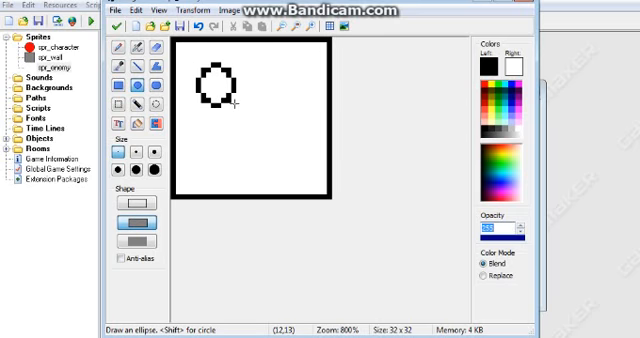
mouse_move(270, 75)
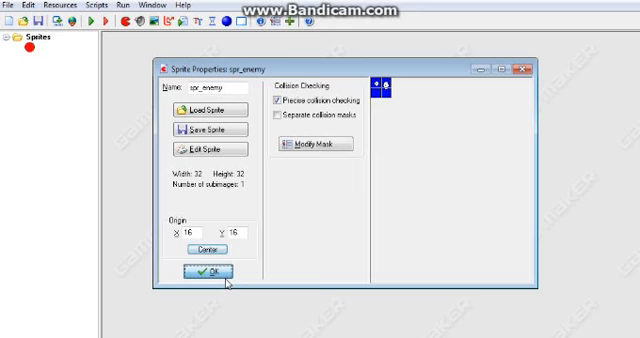
Step: Confirm the spr_enemy sprite properties and give obj_enemy a Create event
left_click(204, 274)
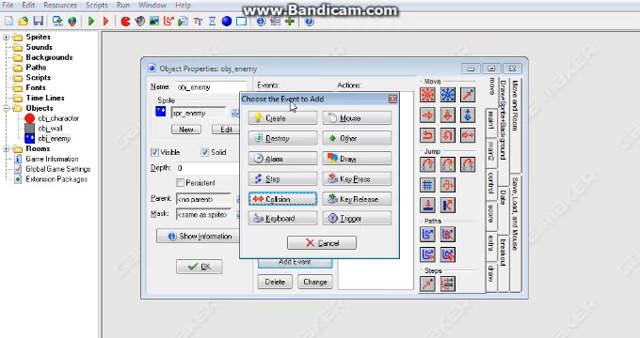
left_click(280, 121)
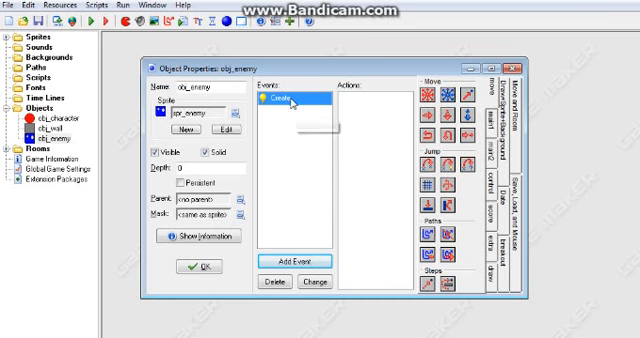
mouse_move(349, 109)
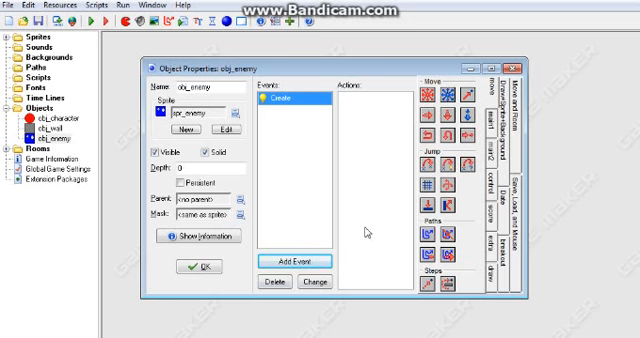
mouse_move(330, 166)
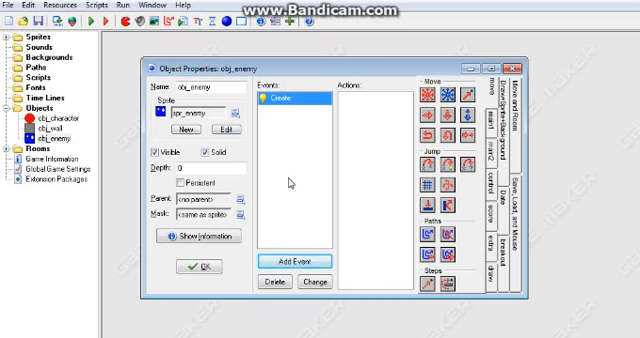
mouse_move(283, 96)
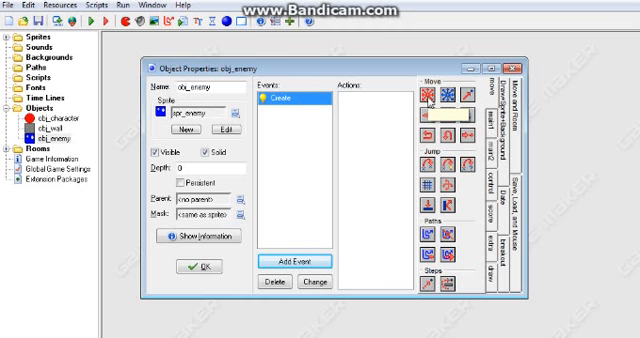
Step: Add a Move Fixed action using the up-left, up-right and other diagonal directions
left_click(420, 93)
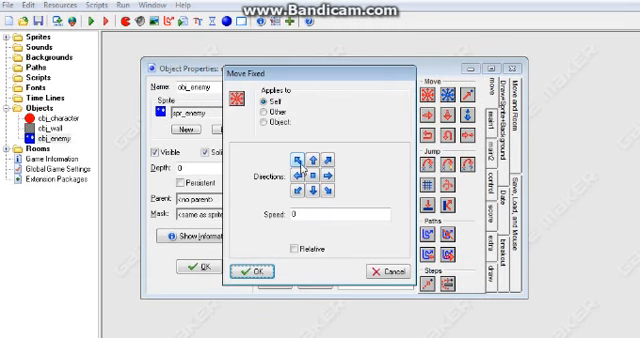
left_click(323, 181)
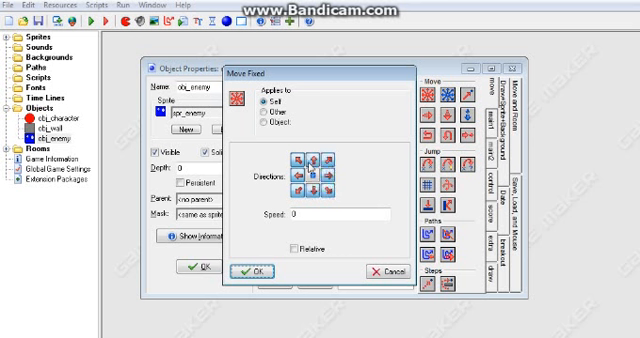
left_click(290, 188)
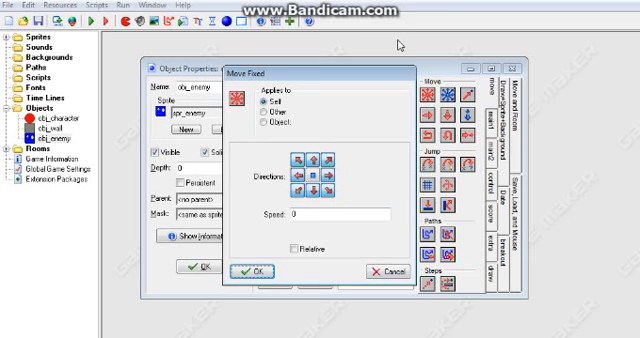
mouse_move(334, 250)
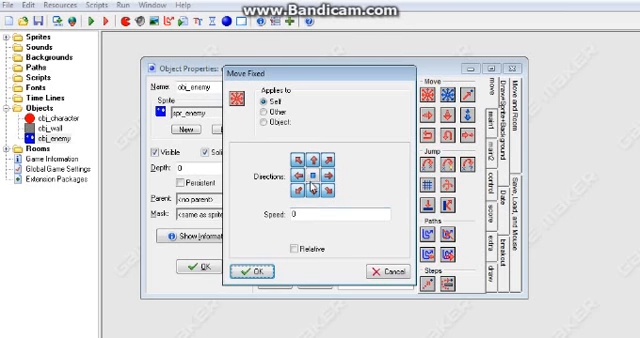
left_click(321, 194)
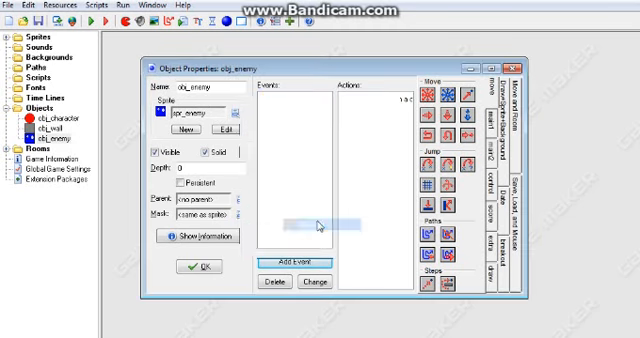
Step: Add a Bounce action to obj_enemy against solid objects and confirm it
left_click(308, 262)
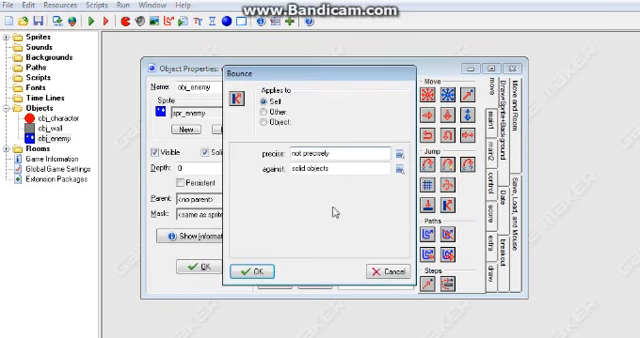
left_click(253, 271)
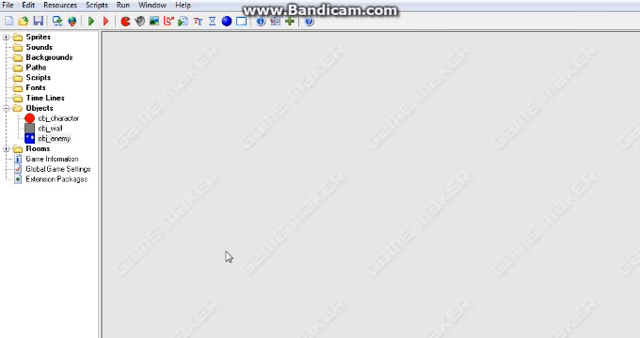
mouse_move(244, 235)
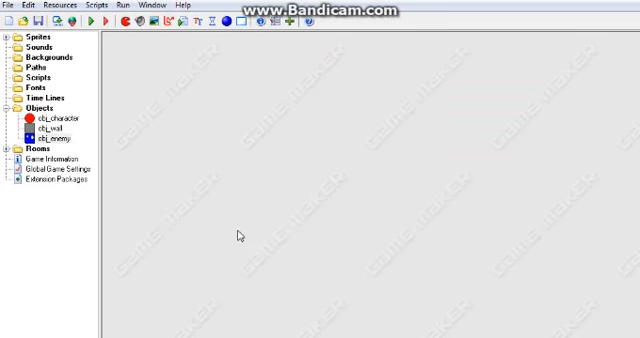
Step: Open obj_character's properties from the Objects folder and start adding an event
left_click(55, 122)
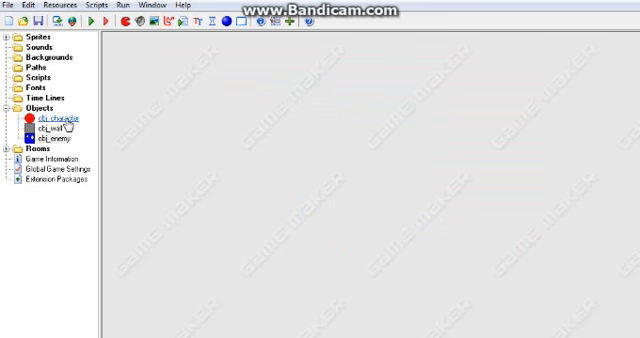
double_click(48, 119)
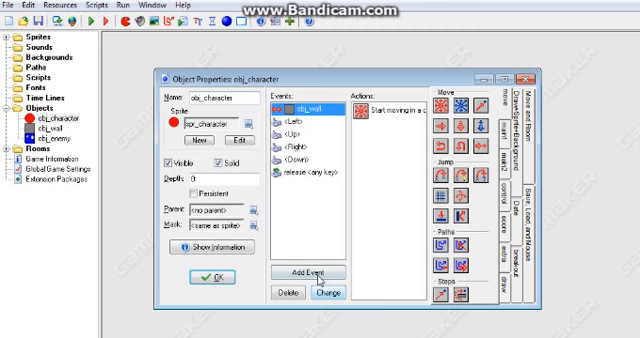
left_click(305, 272)
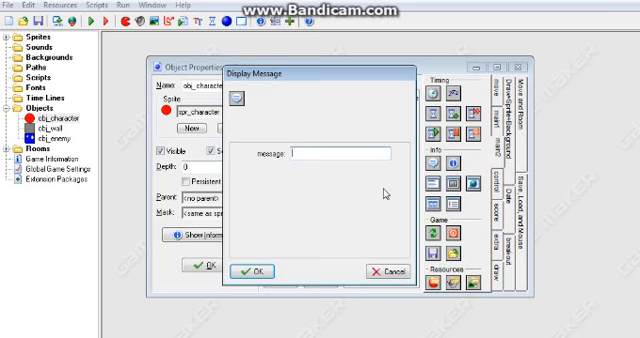
Step: Enter 'Game Over' as the display message text and confirm the action
type("Game")
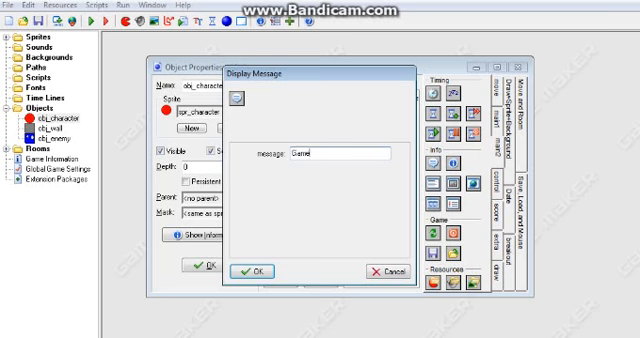
type("Over!")
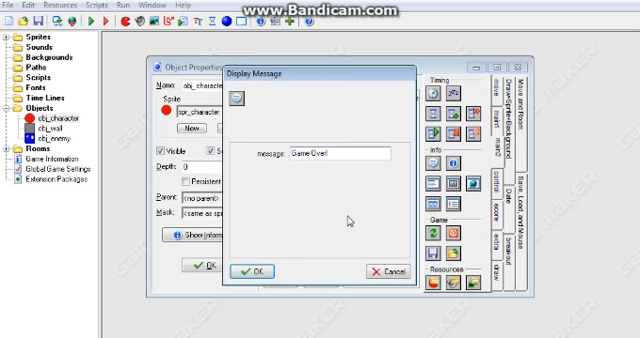
left_click(264, 272)
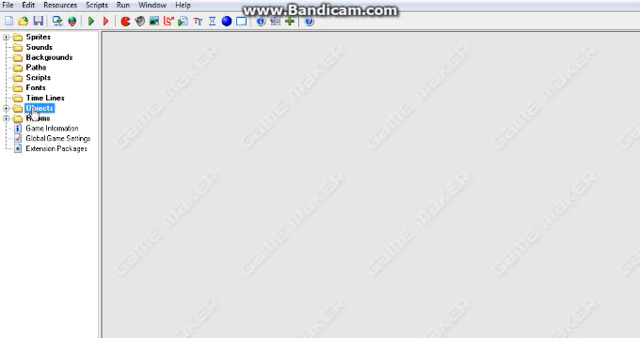
double_click(42, 124)
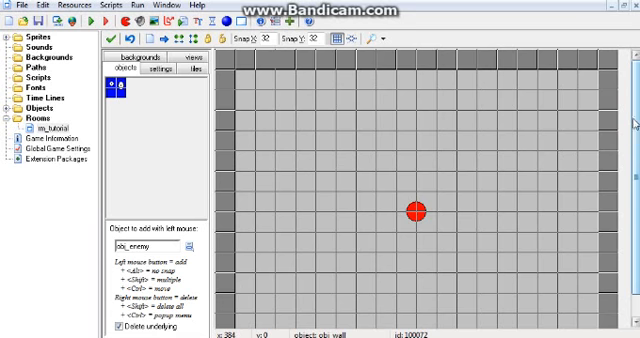
left_click(270, 118)
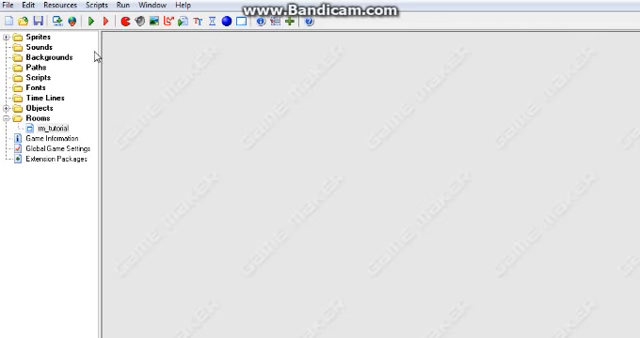
Step: Run the game in the Tutorial Room and dismiss the Game Over message to restart
left_click(92, 26)
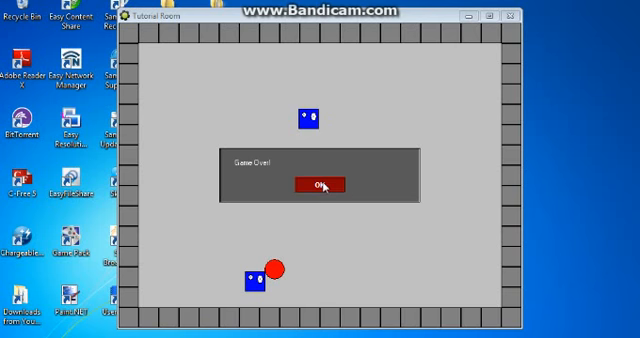
left_click(318, 185)
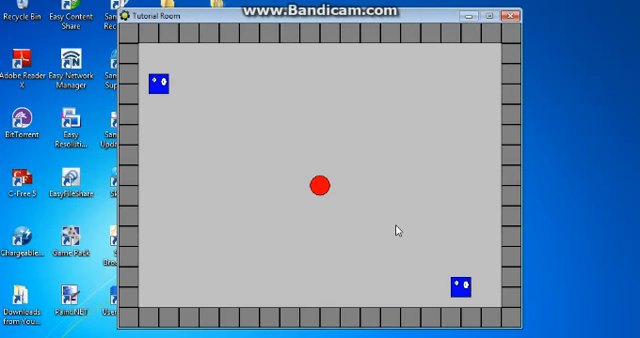